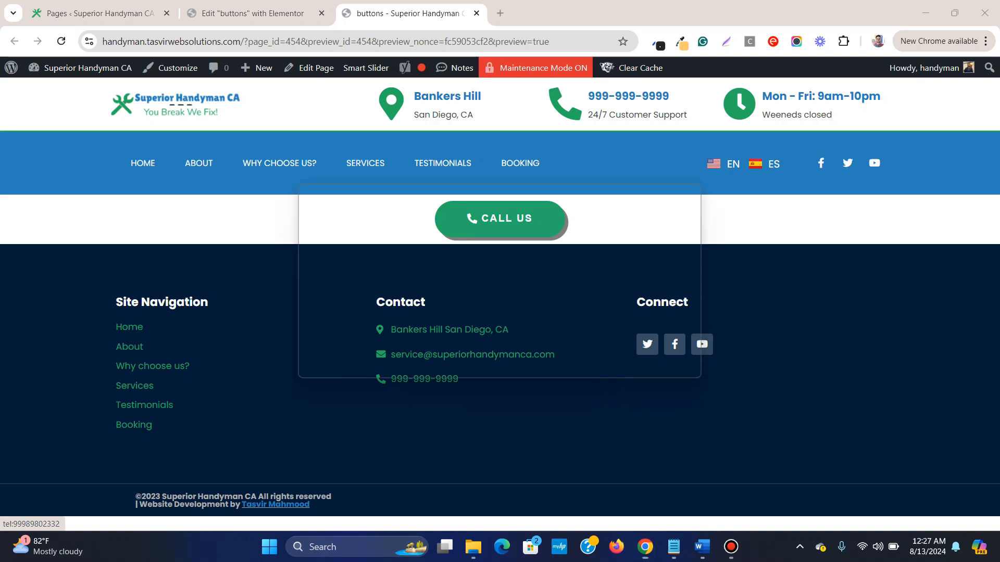
{"action": "left_click", "coordinate": [499, 218]}
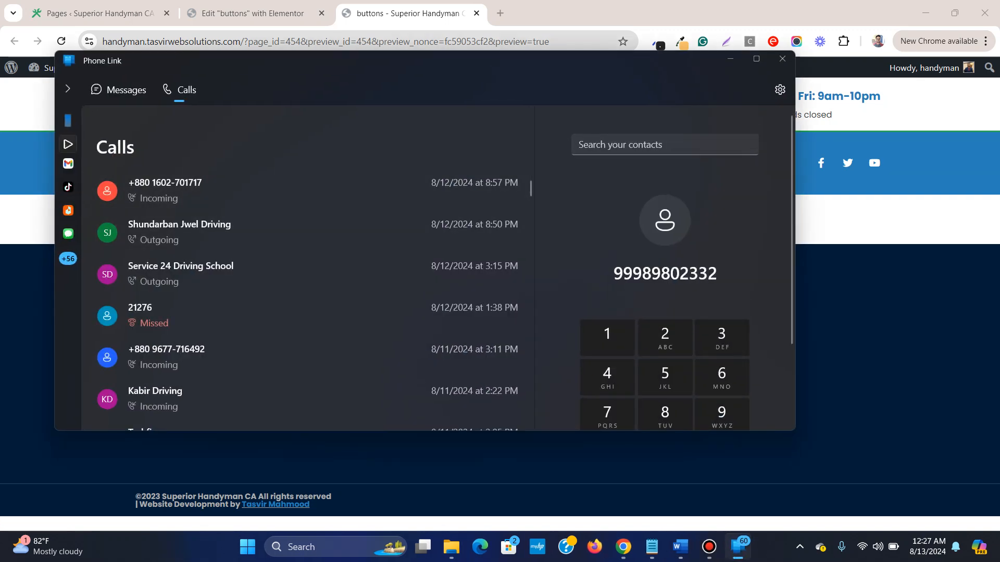
{"action": "left_click", "coordinate": [664, 145]}
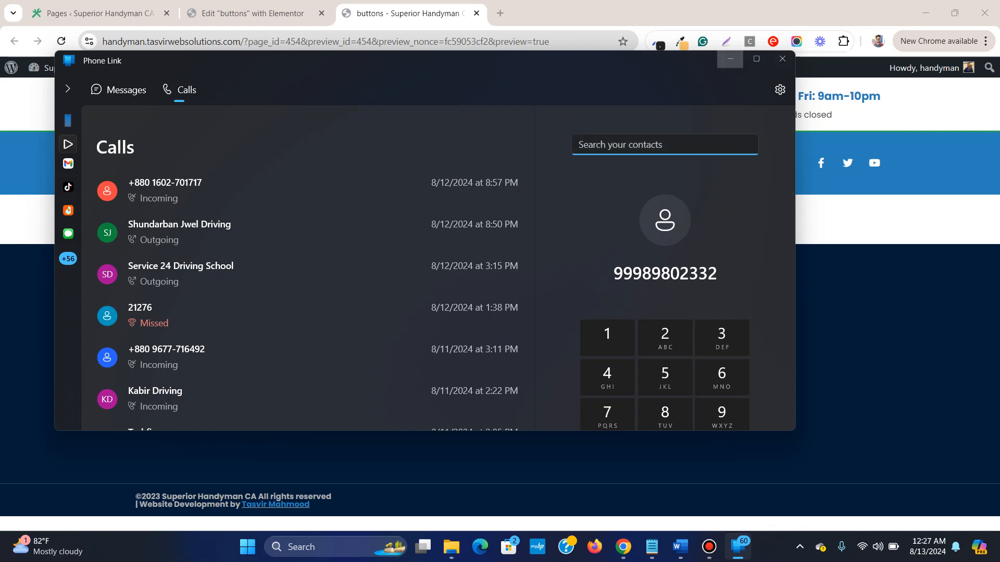
{"action": "left_click", "coordinate": [782, 59]}
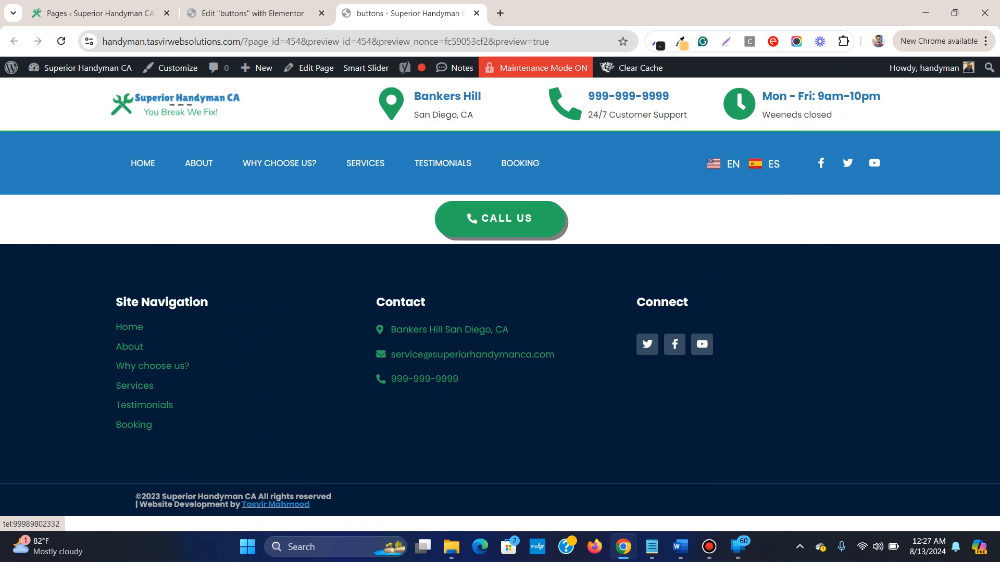
{"action": "left_click", "coordinate": [500, 218]}
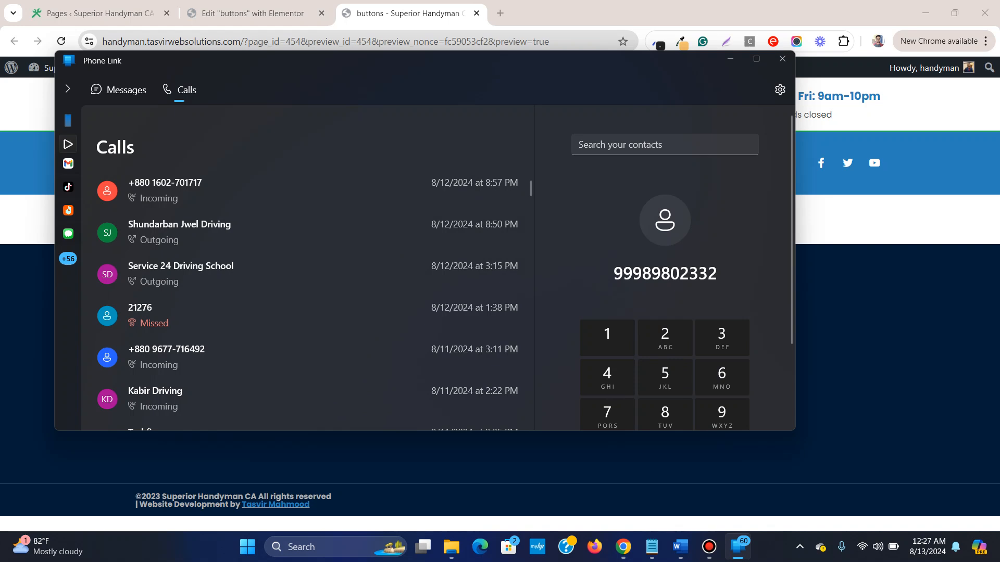
{"action": "scroll", "scroll_direction": "down", "scroll_amount": 3}
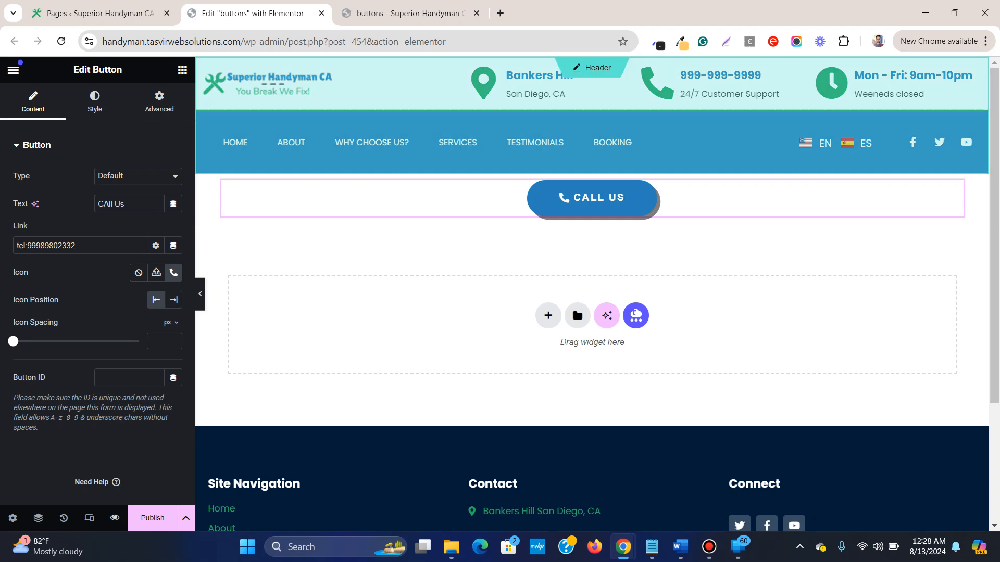
Reset the Call Us button widget to a default Click here button from its context menu
{"action": "right_click", "coordinate": [592, 198]}
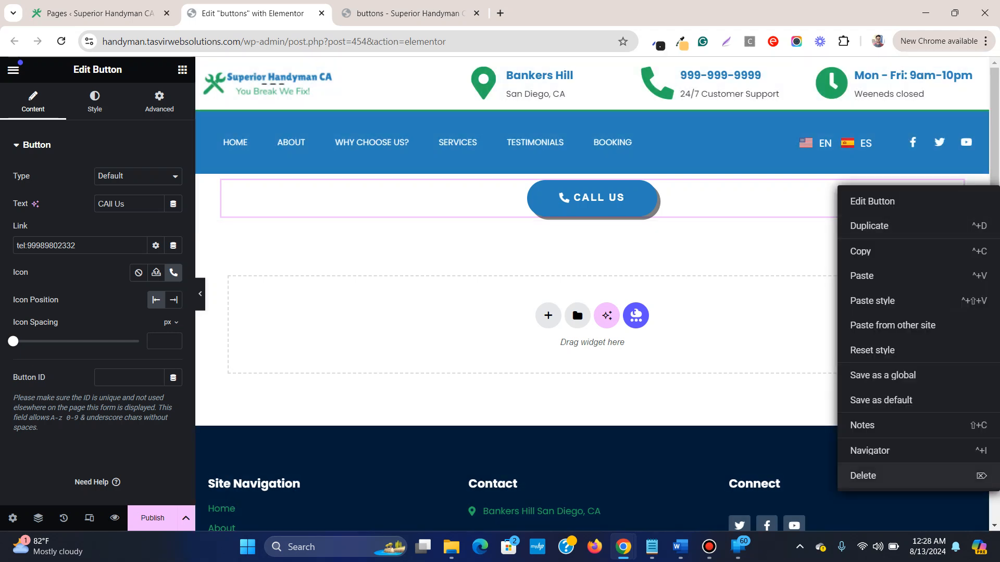
{"action": "left_click", "coordinate": [863, 476]}
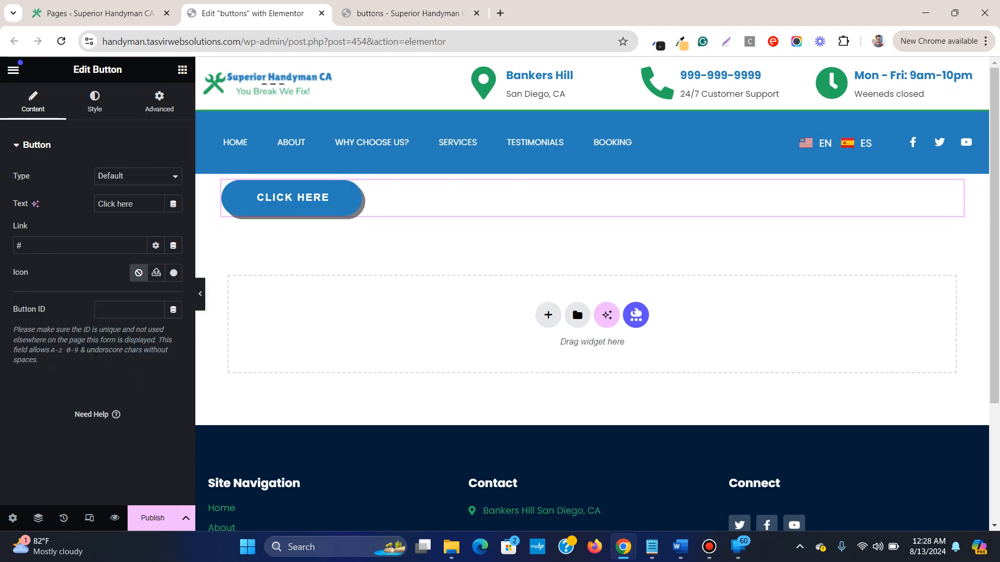
Set the button's Position to Center in the Style settings
{"action": "left_click", "coordinate": [94, 100]}
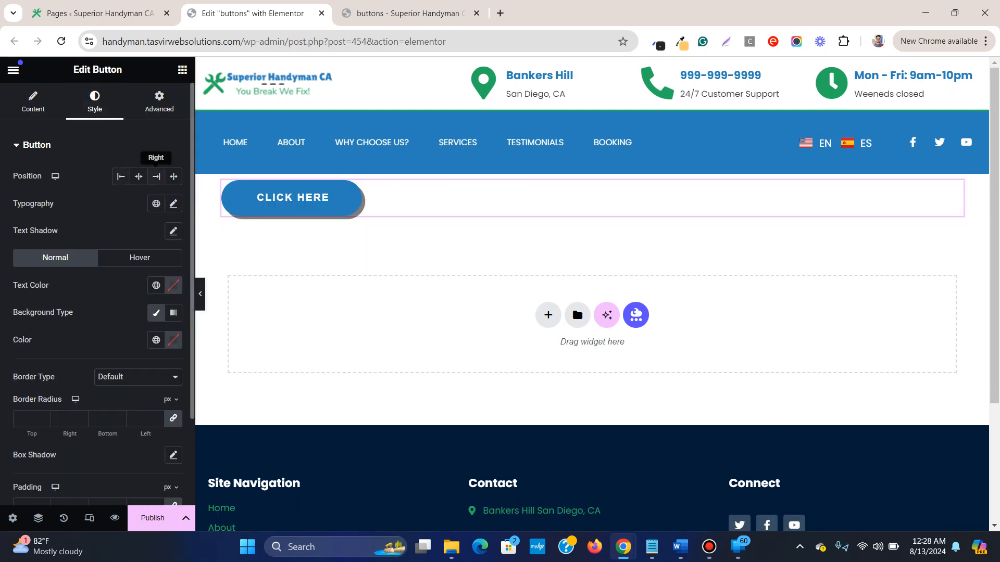
{"action": "left_click", "coordinate": [139, 177]}
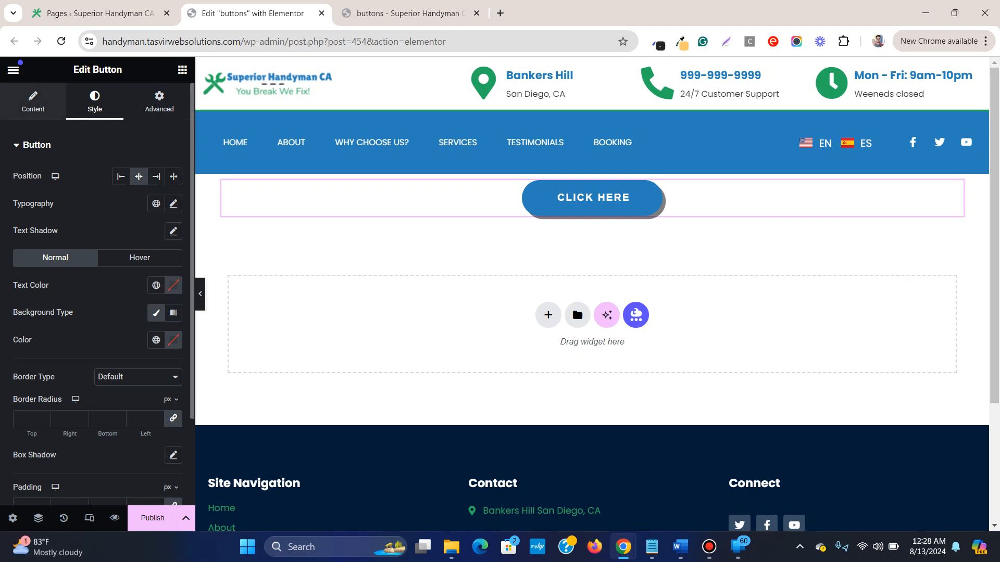
{"action": "left_click", "coordinate": [32, 102]}
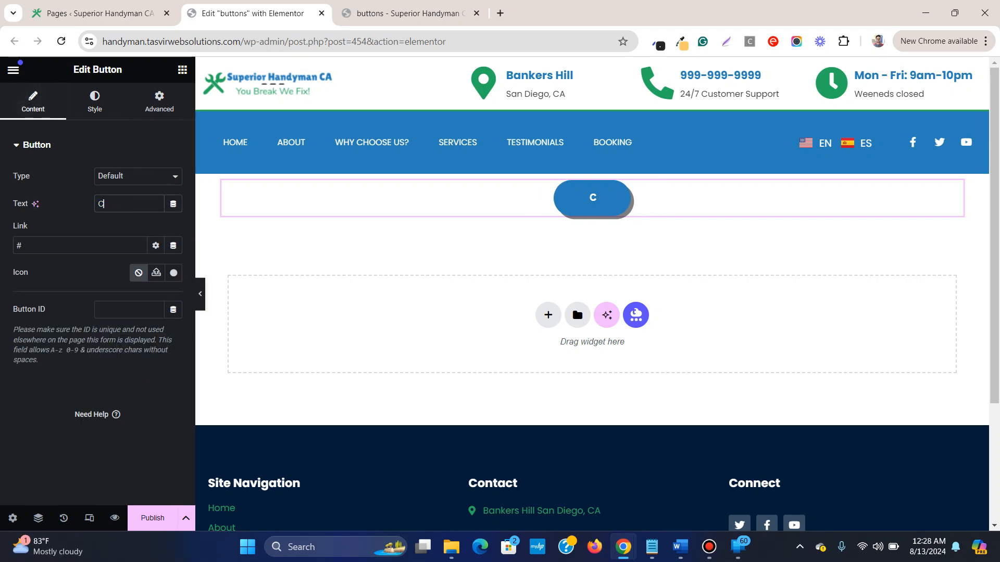
Change the button text to 'Call Us Today' and bring up the icon library
{"action": "type", "text": "Call Us"}
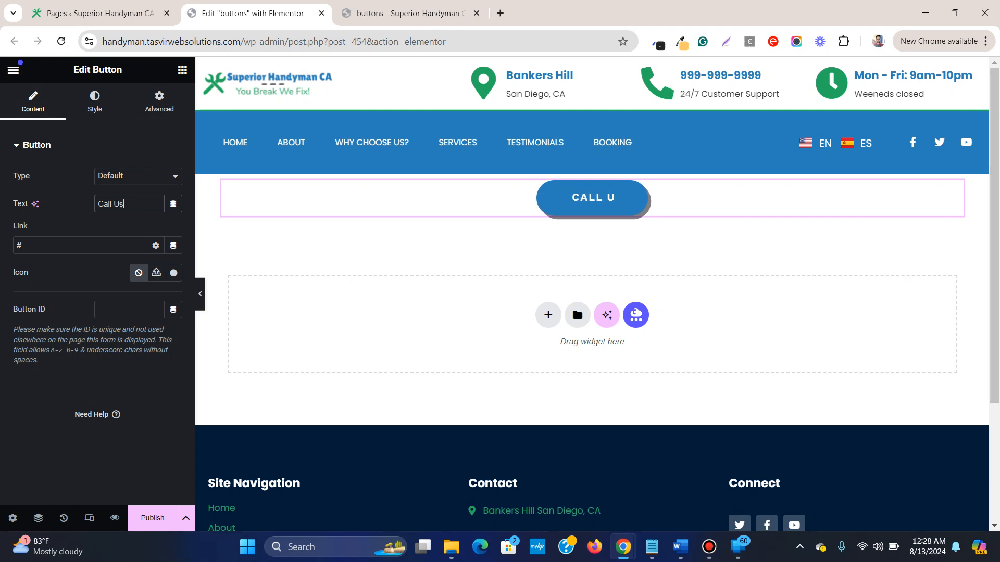
{"action": "type", "text": "Toda"}
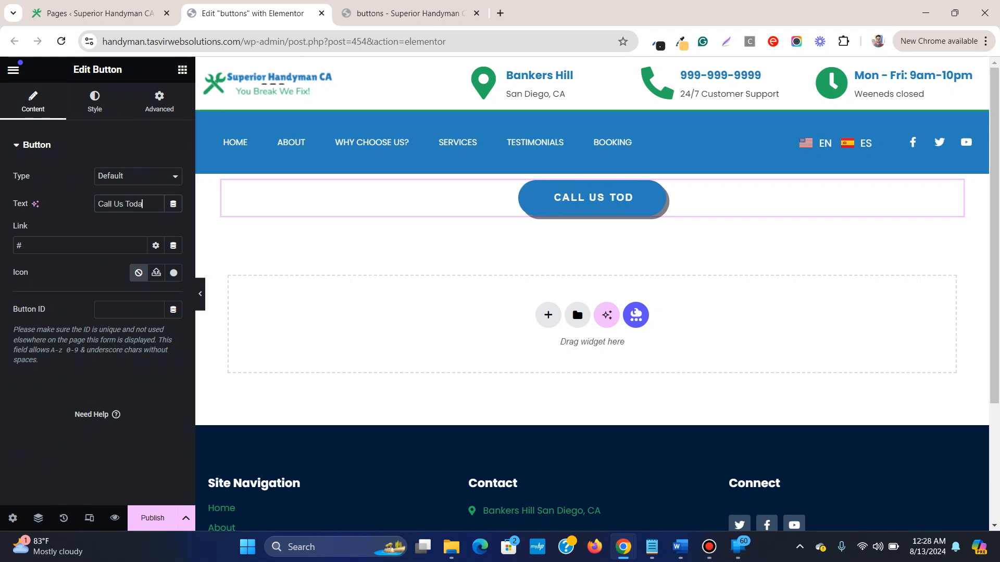
{"action": "type", "text": "a"}
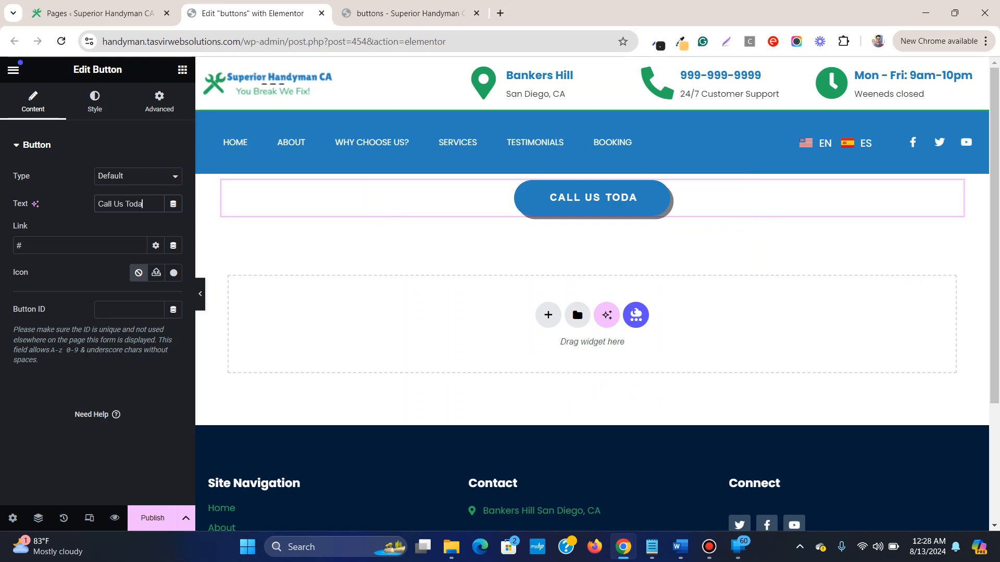
{"action": "type", "text": "y"}
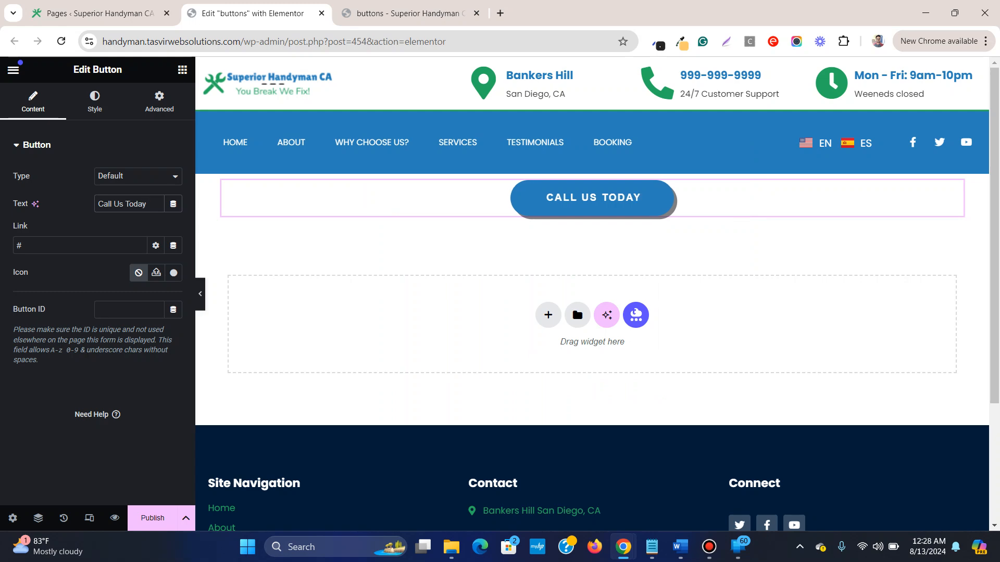
{"action": "left_click", "coordinate": [156, 272]}
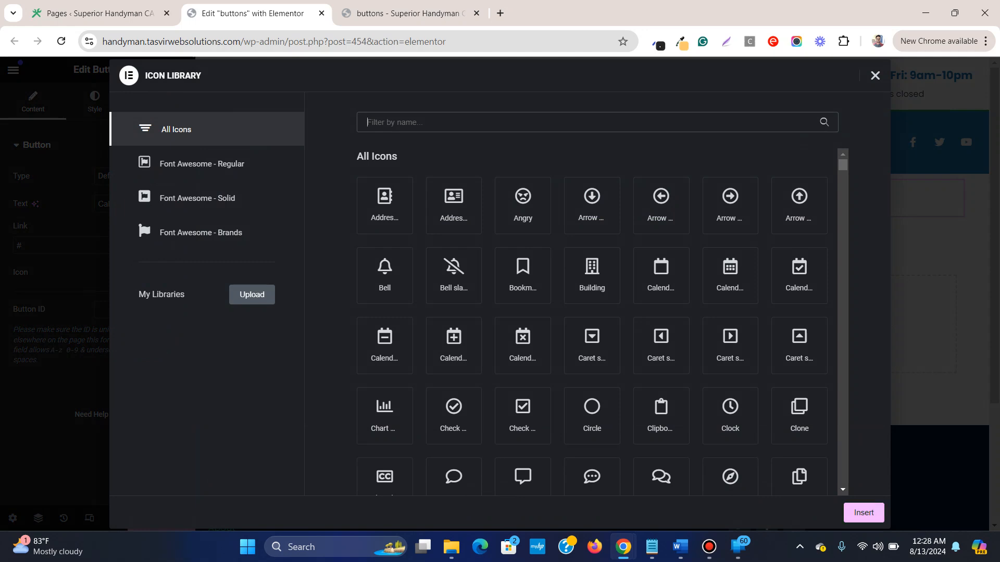
Search the icon library for 'phone' and insert the Phone icon
{"action": "type", "text": "phone"}
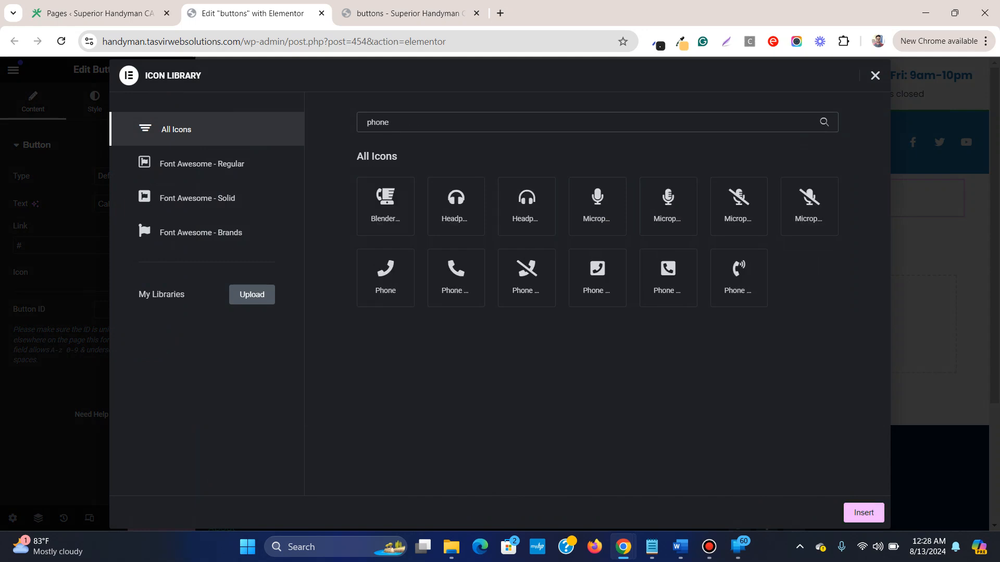
{"action": "left_click", "coordinate": [455, 278]}
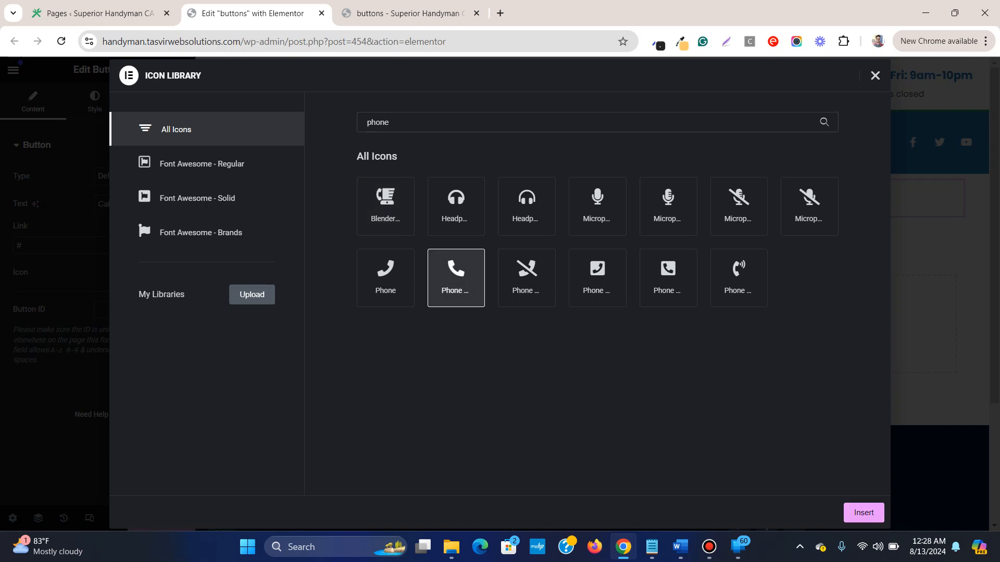
{"action": "left_click", "coordinate": [863, 512]}
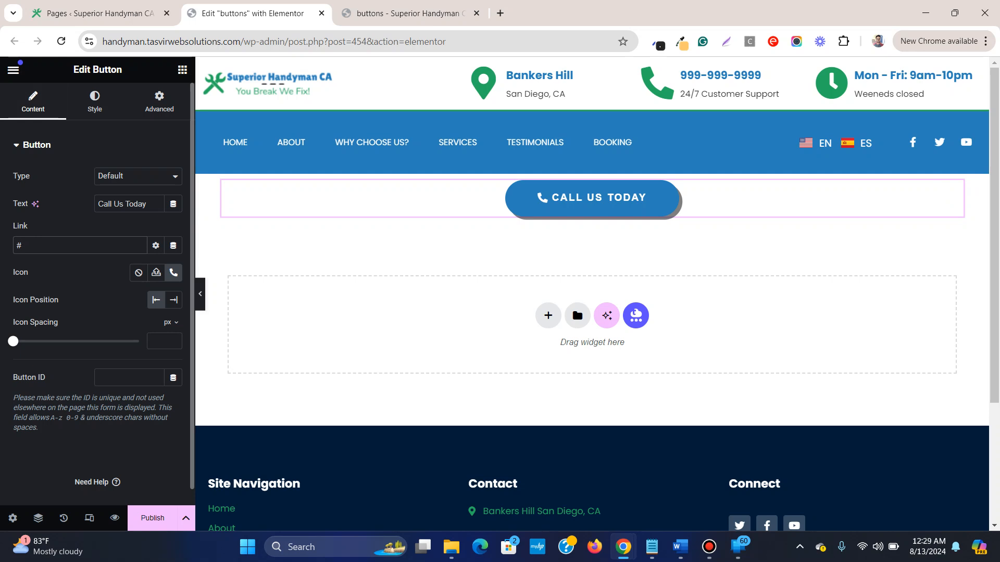
{"action": "left_click", "coordinate": [79, 245]}
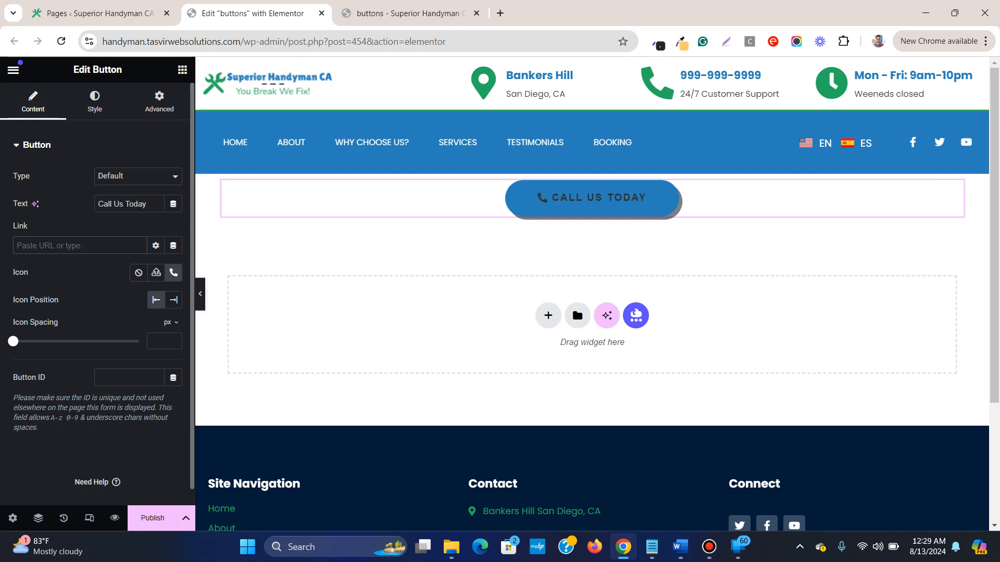
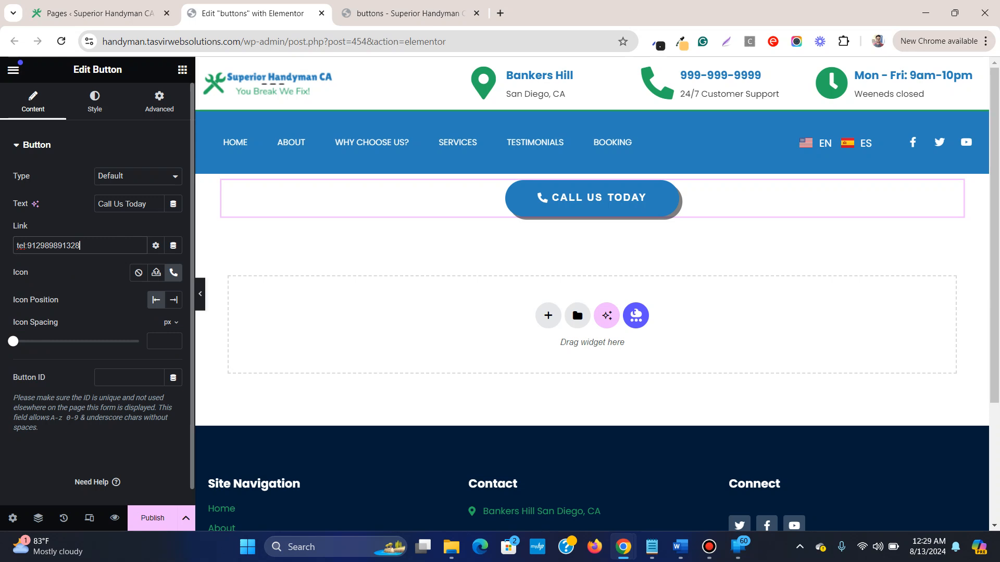
{"action": "left_click", "coordinate": [152, 518]}
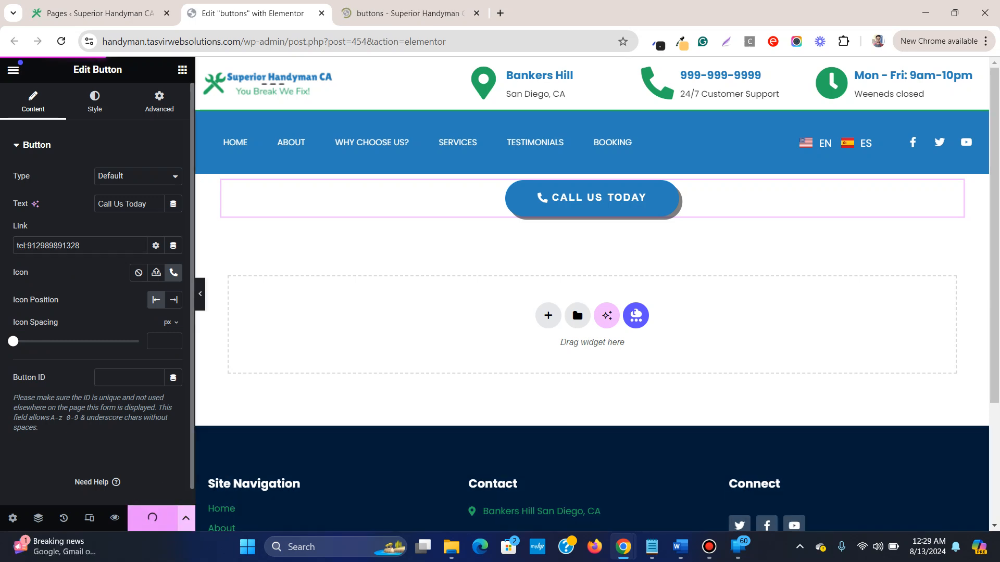
{"action": "left_click", "coordinate": [408, 12]}
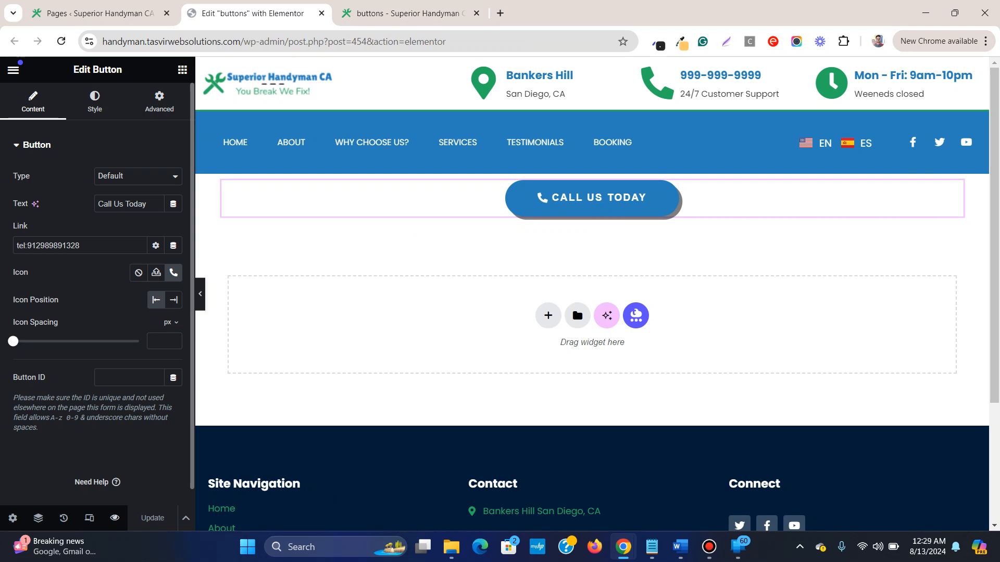
{"action": "left_click", "coordinate": [412, 13]}
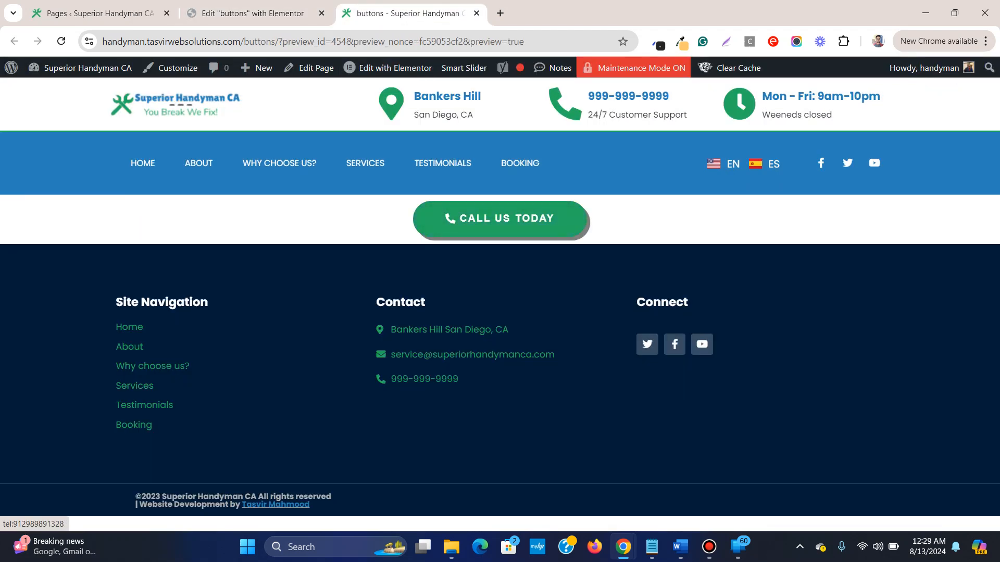
{"action": "left_click", "coordinate": [501, 218]}
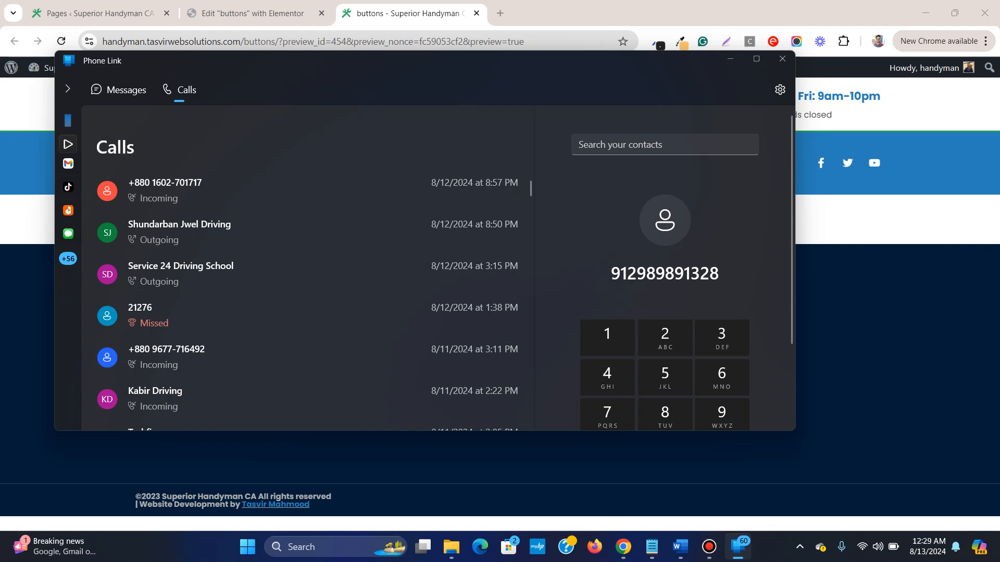
{"action": "scroll", "scroll_direction": "down", "scroll_amount": 3}
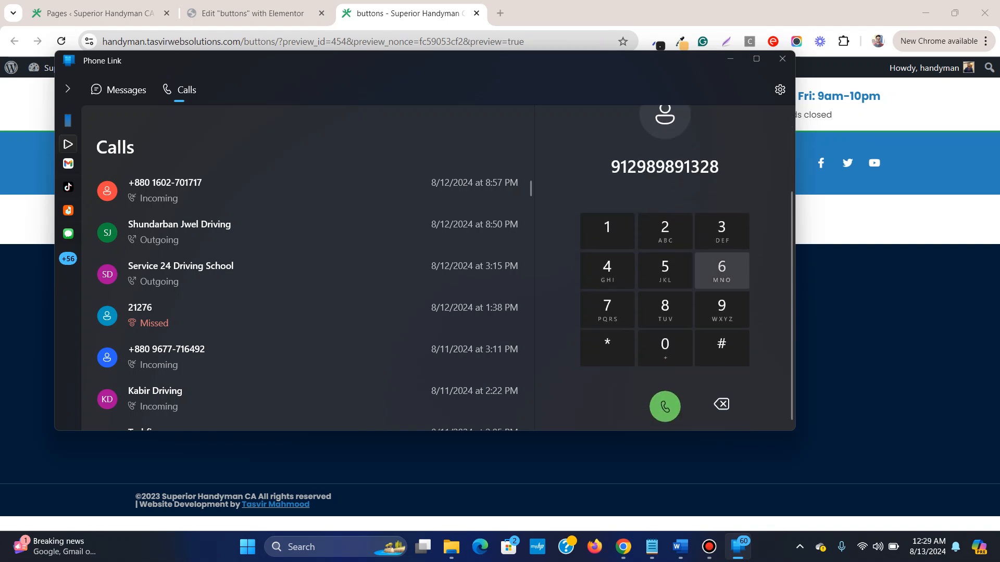
{"action": "mouse_move", "coordinate": [622, 547]}
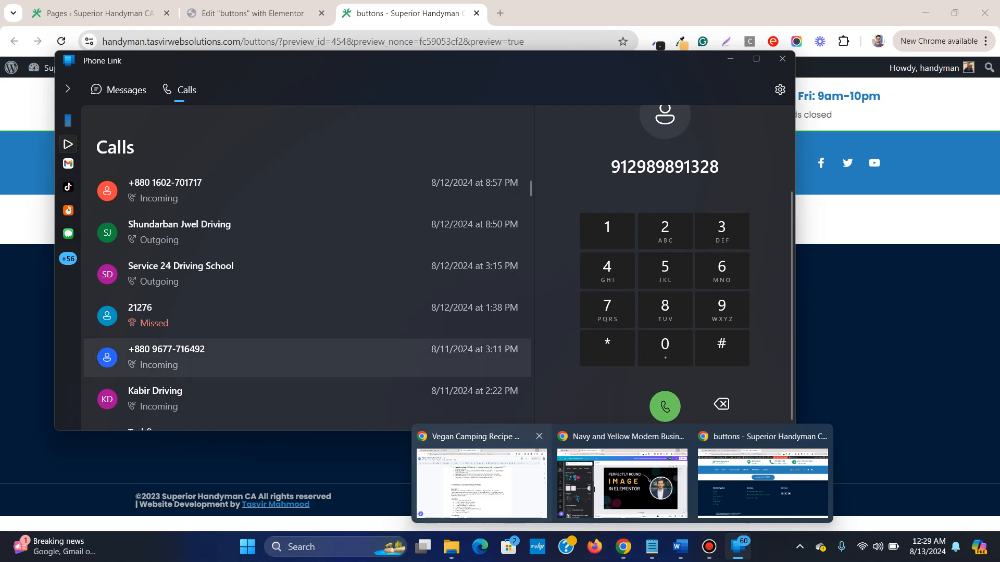